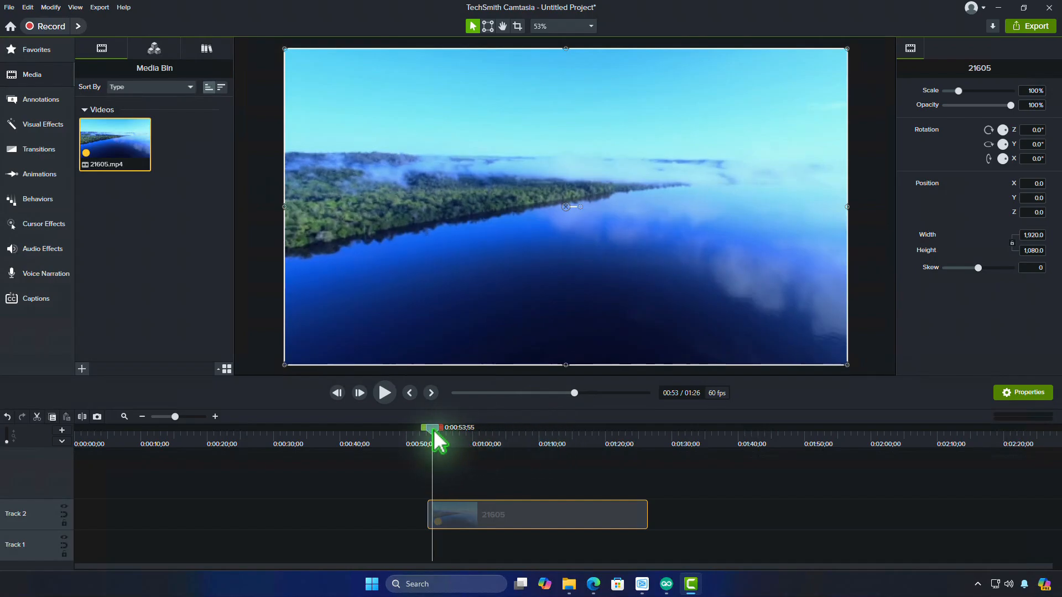
Scrub the aerial river clip's playhead ahead to about 1:12.
left_click_drag(431, 428, 487, 428)
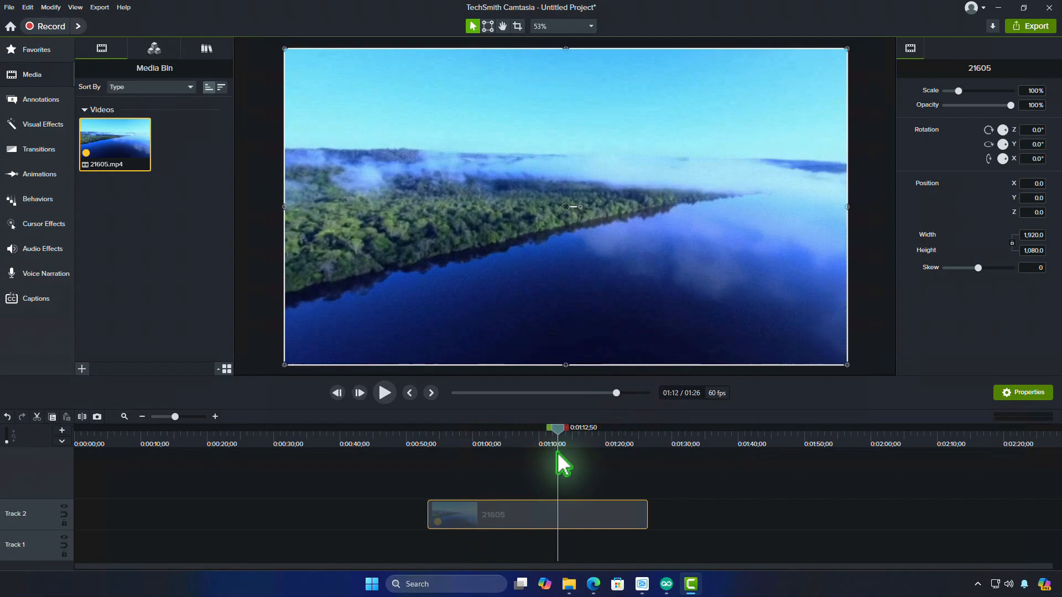
mouse_move(785, 587)
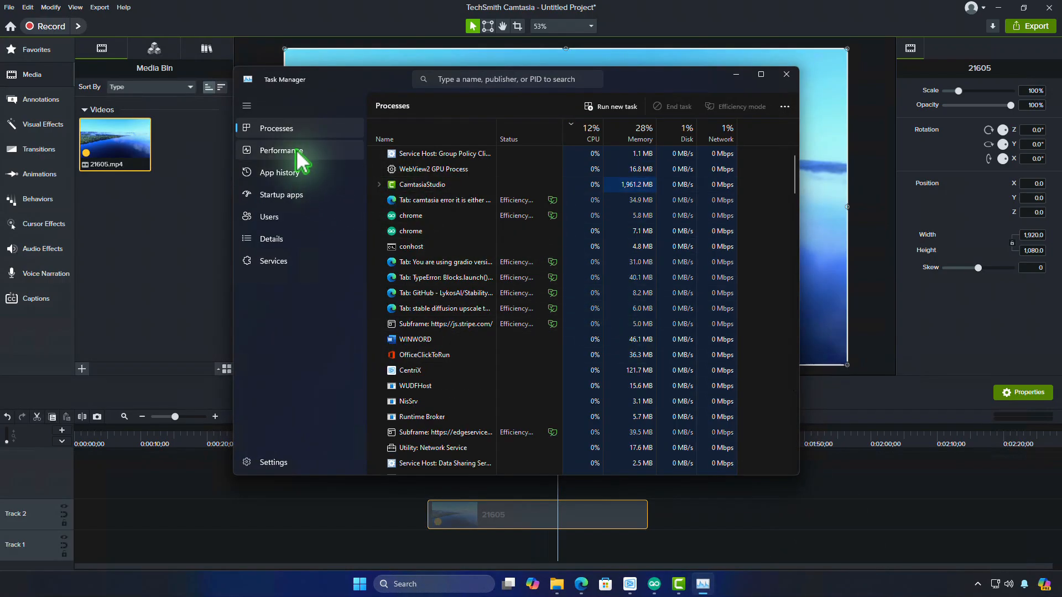
Check the GPU 0 performance readout in Task Manager, then minimize it.
left_click(280, 149)
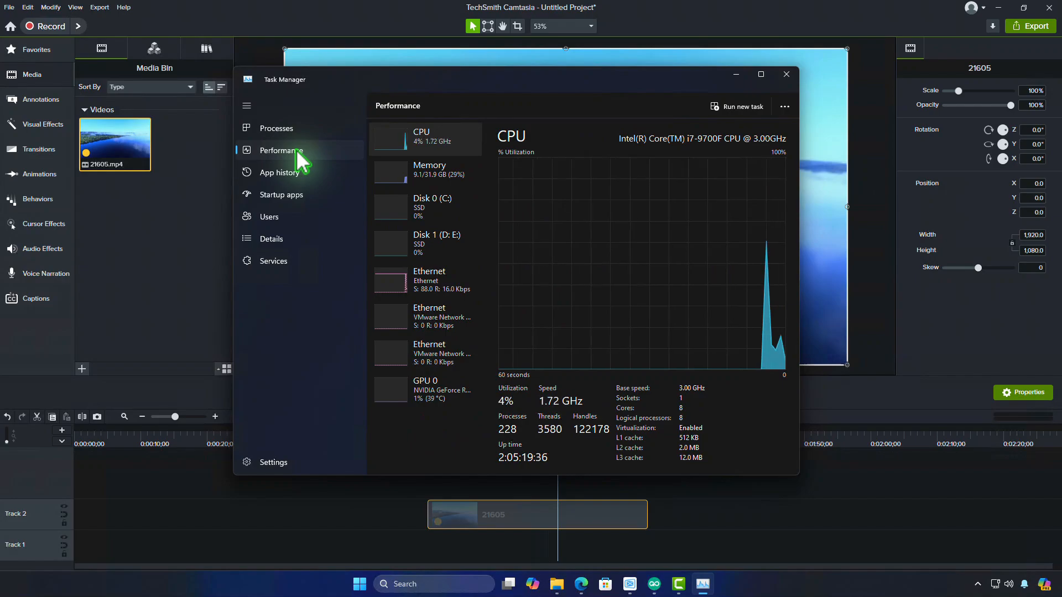
left_click(425, 390)
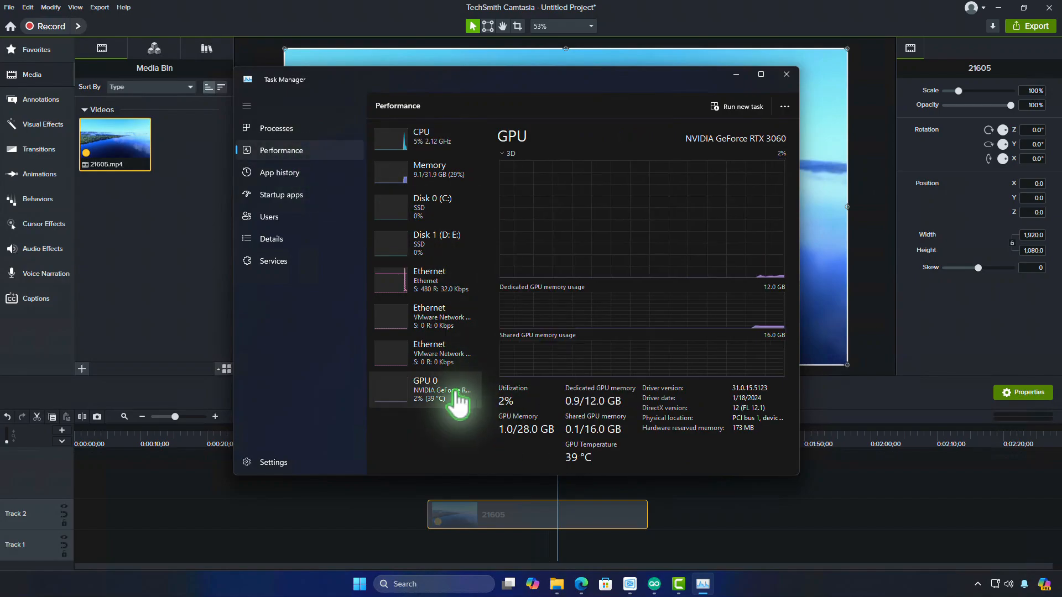
mouse_move(719, 464)
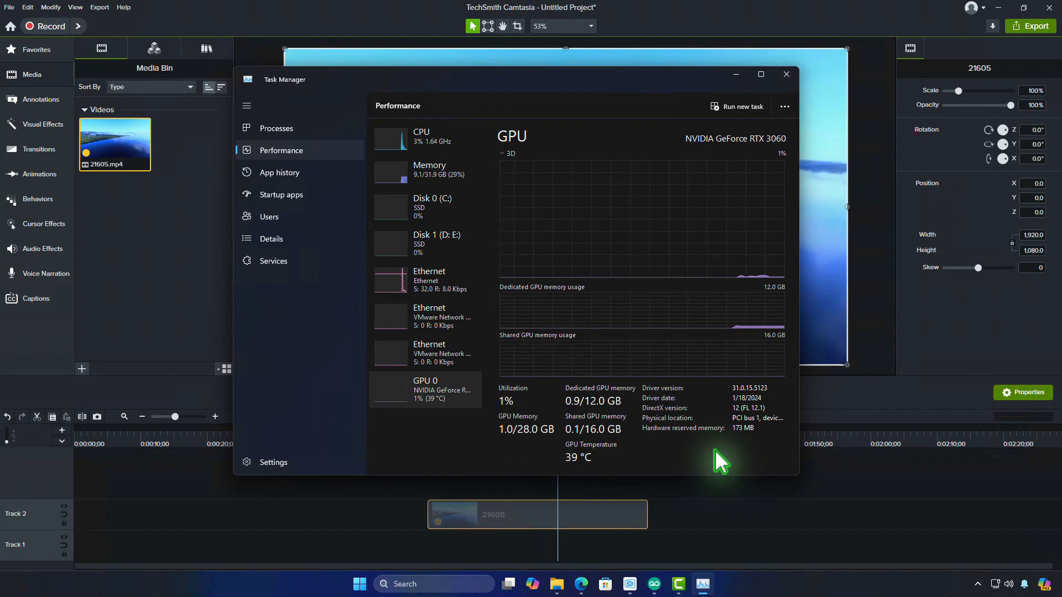
mouse_move(745, 91)
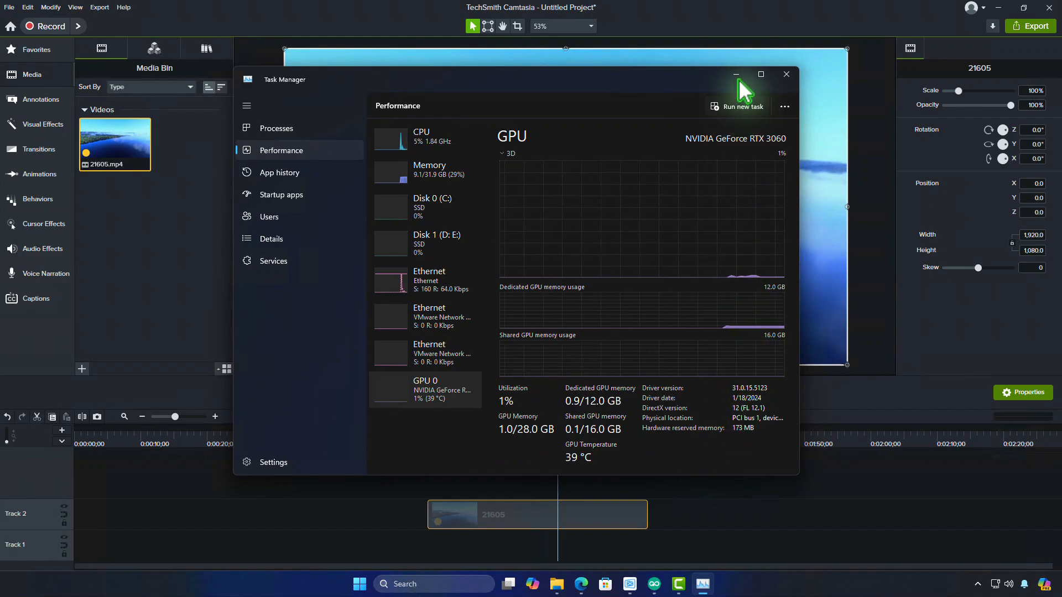
left_click(785, 74)
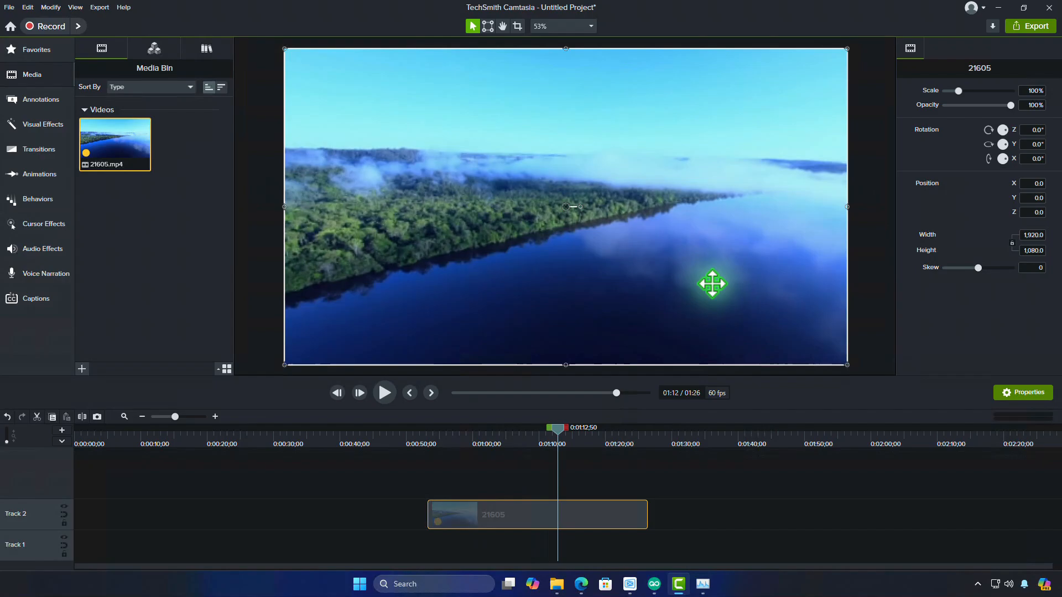
mouse_move(171, 169)
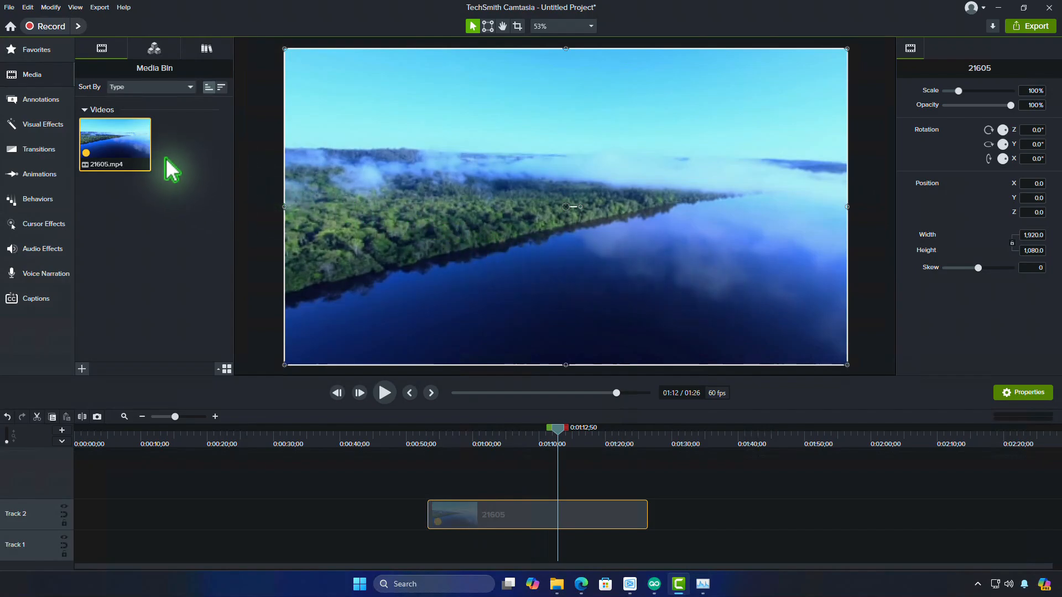
Open the media bin options menu for 21605.mp4 to reach Proxy Video.
right_click(114, 144)
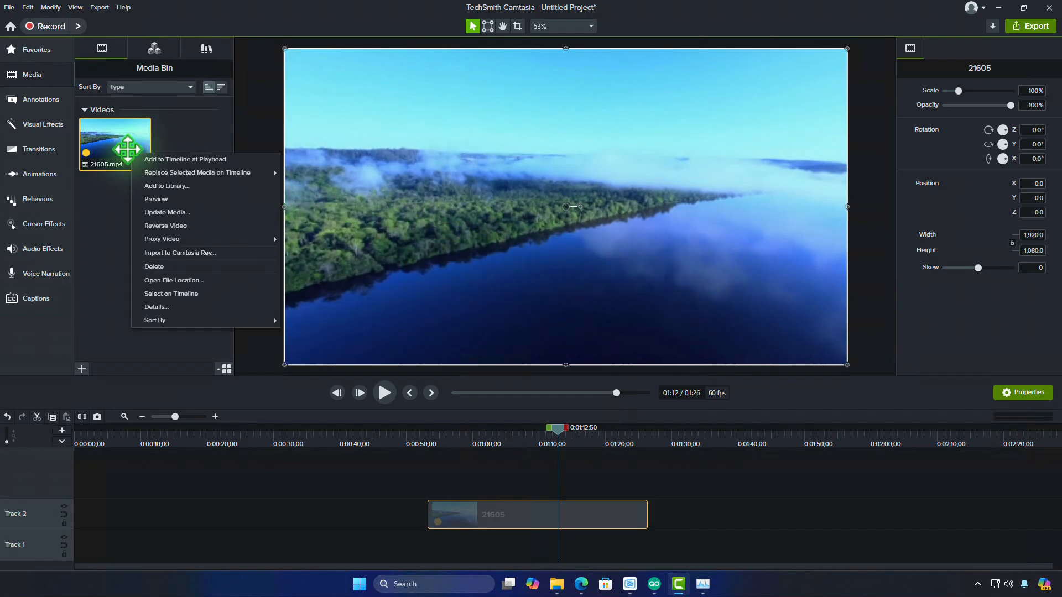
mouse_move(203, 252)
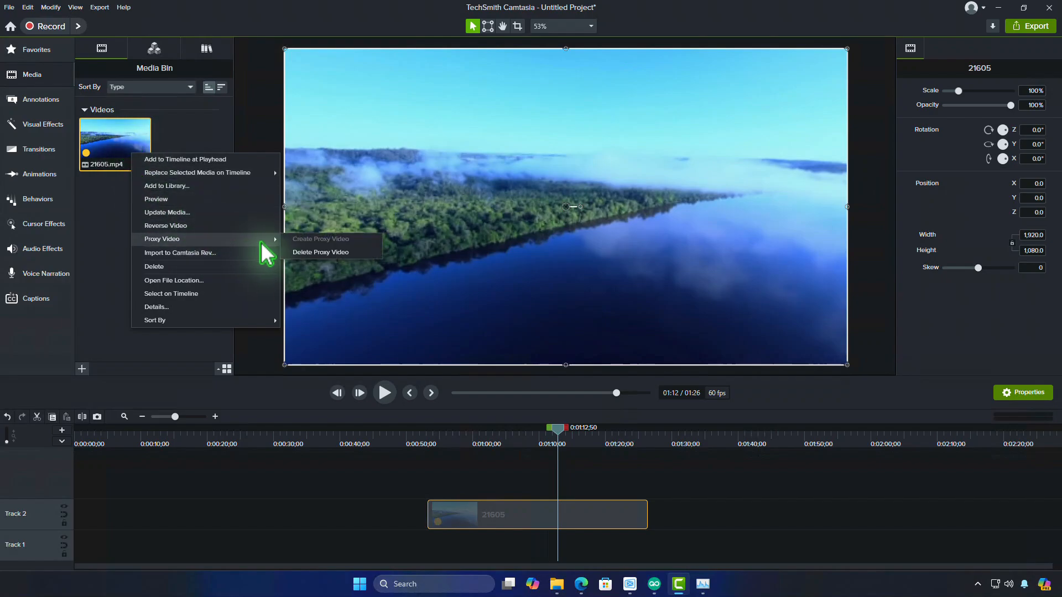
mouse_move(372, 265)
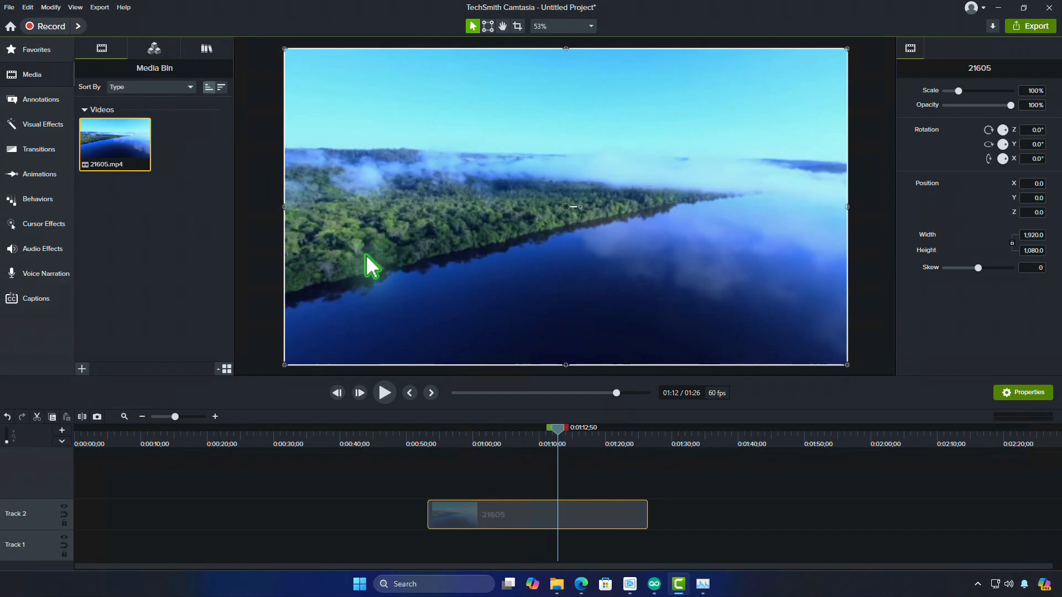
mouse_move(477, 330)
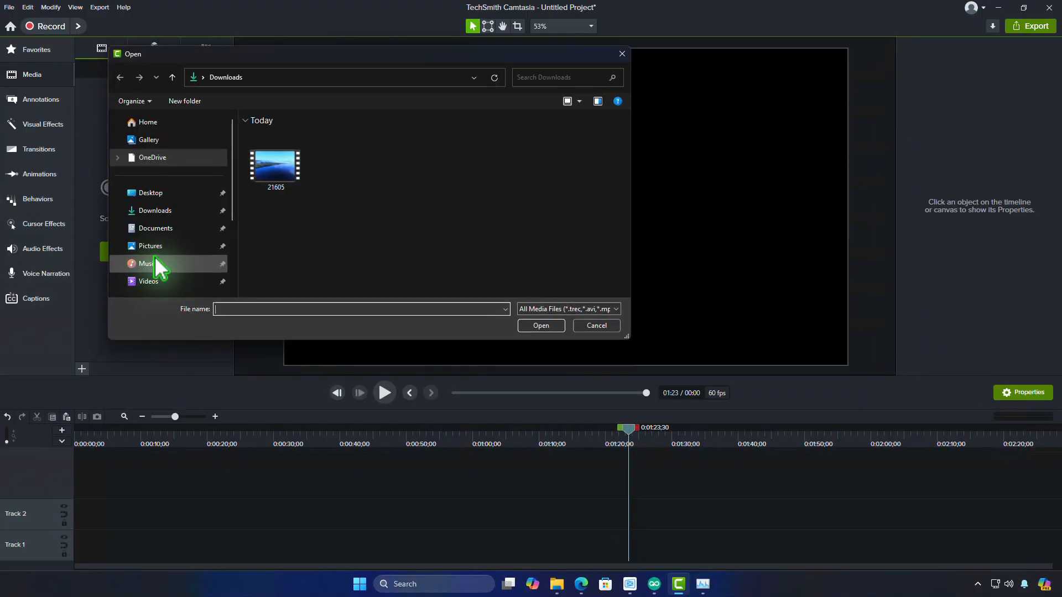
Import 21605.mp4 from the Downloads folder into the media bin.
left_click(276, 163)
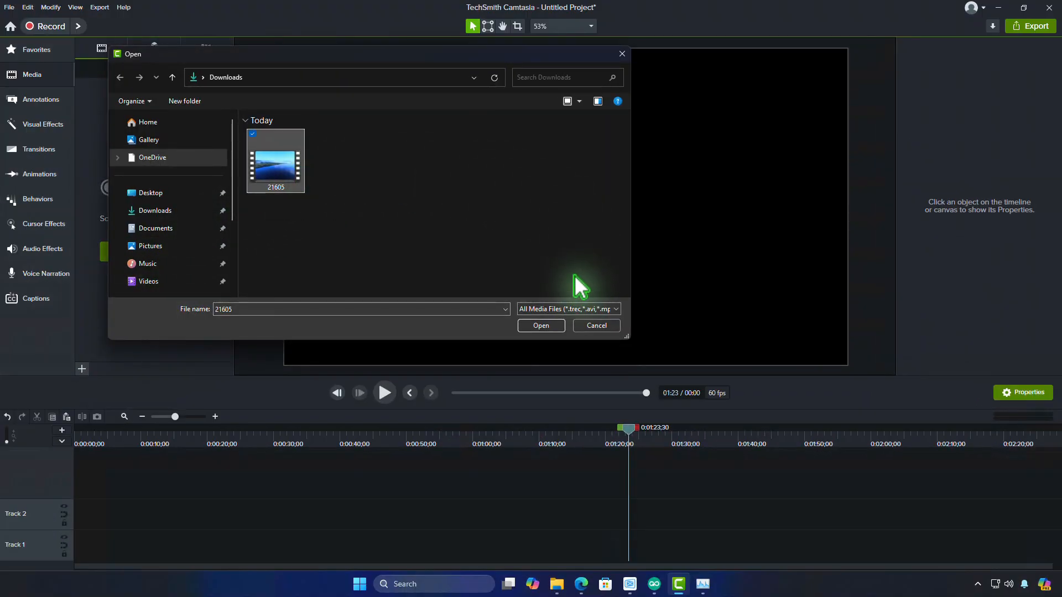
left_click(540, 325)
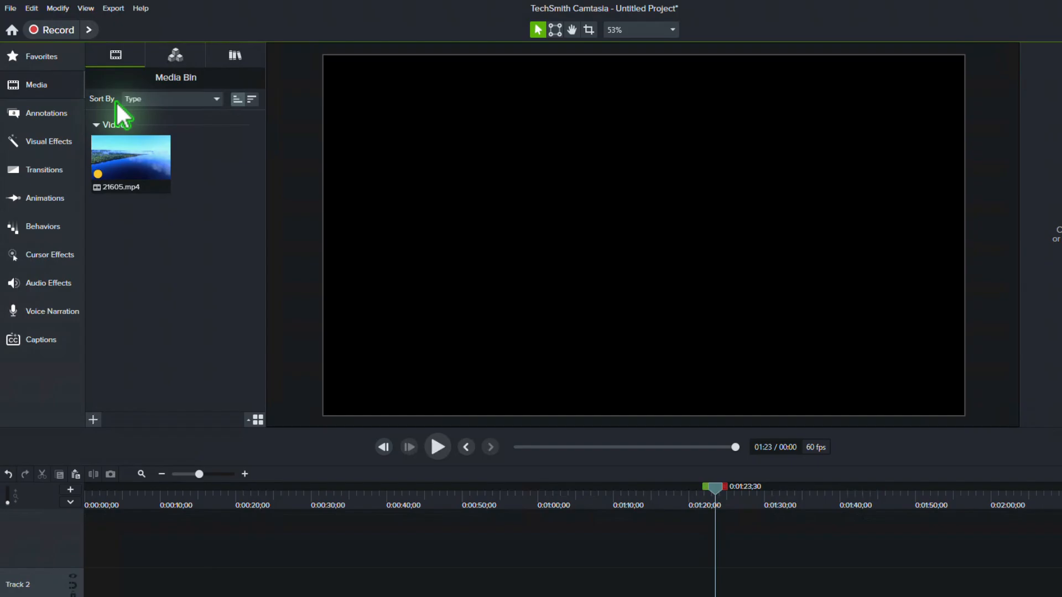
Uncheck 'Automatically create proxy media' in Preferences' Advanced tab and save.
left_click(31, 7)
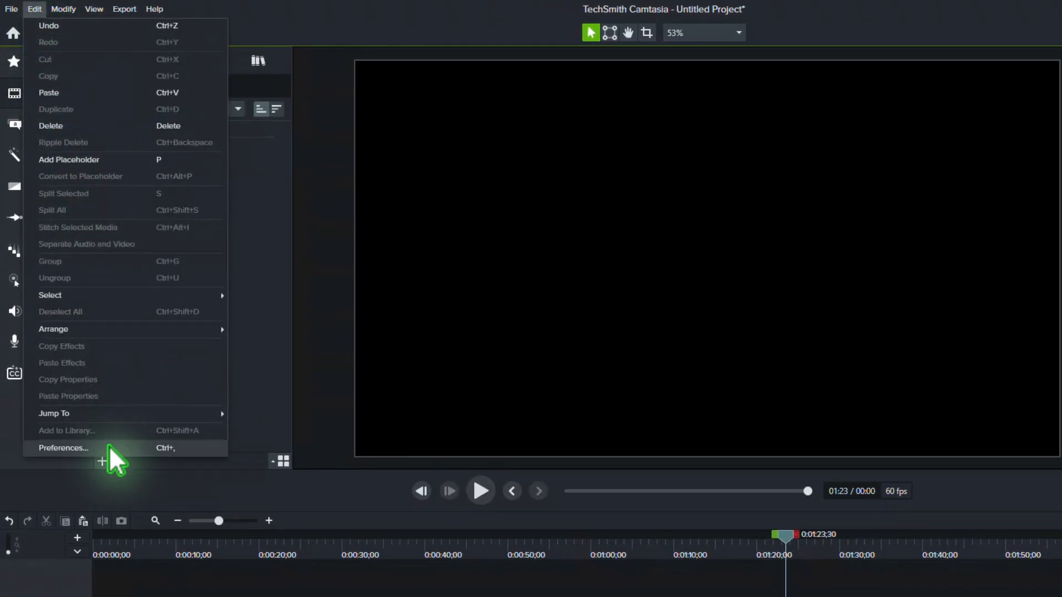
left_click(63, 448)
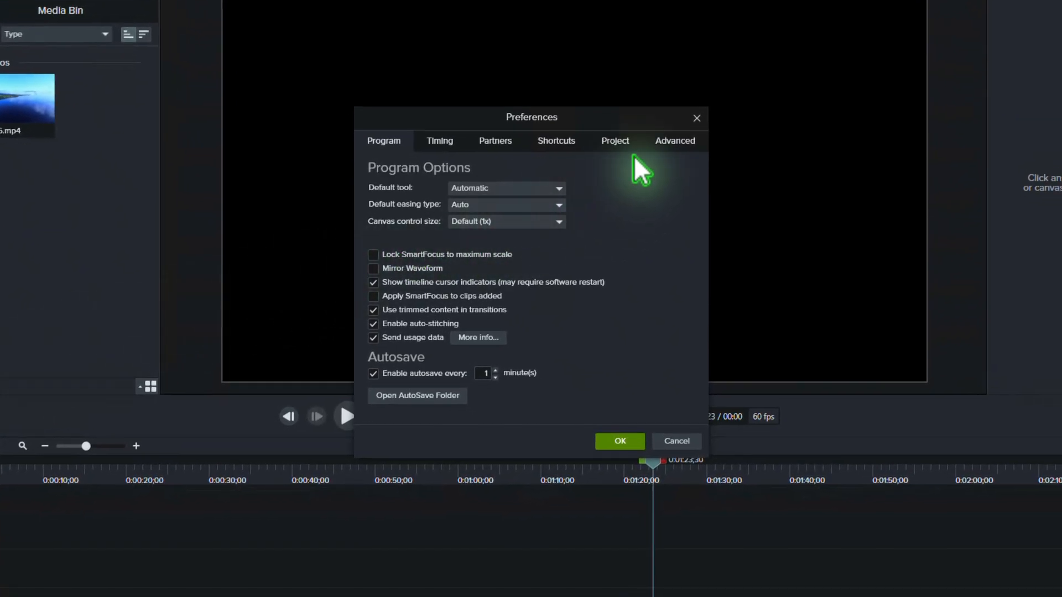
left_click(674, 141)
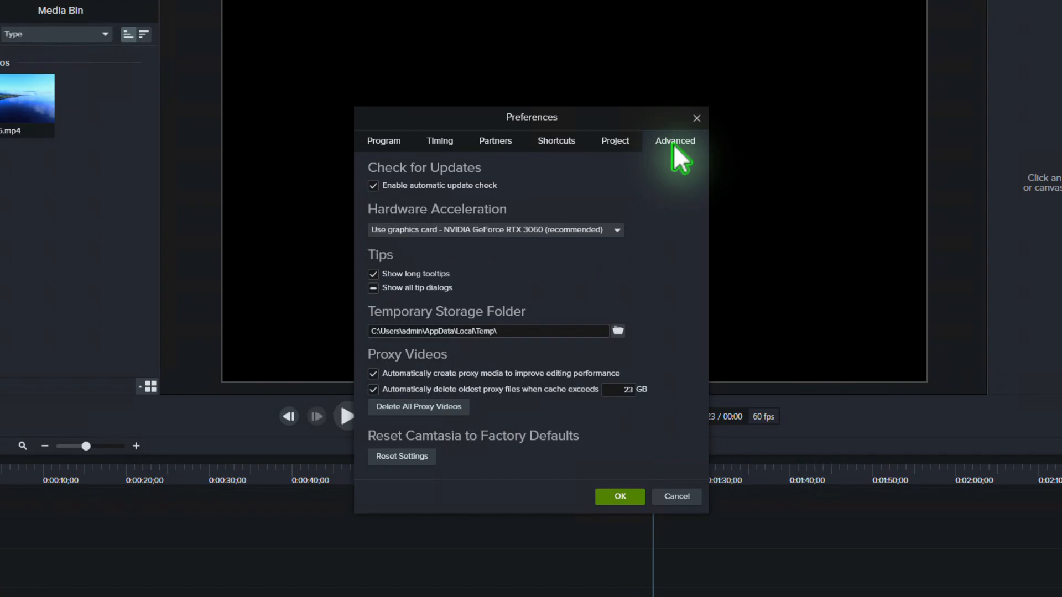
mouse_move(416, 386)
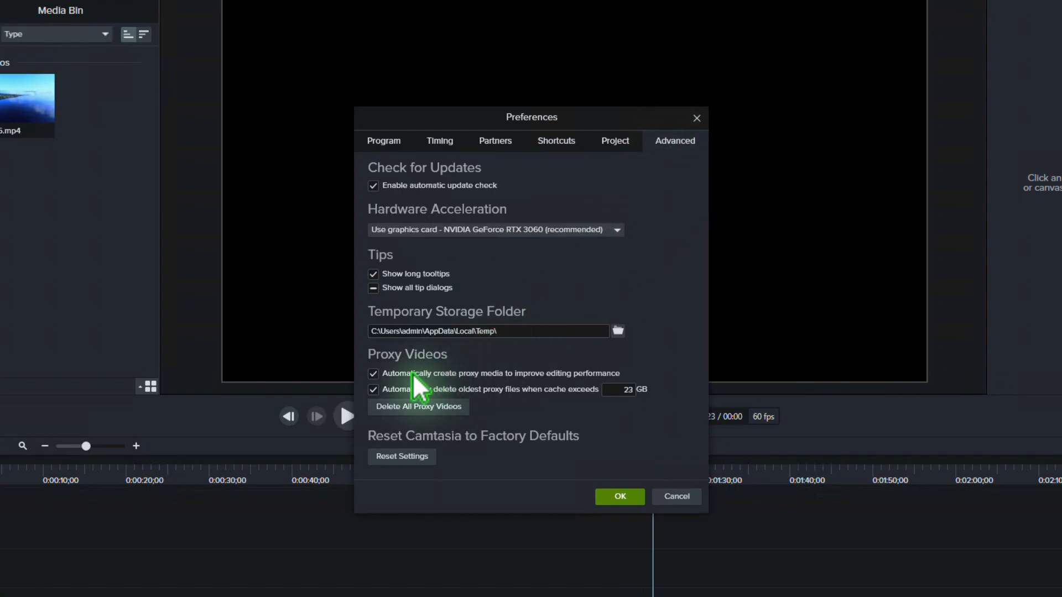
left_click(374, 373)
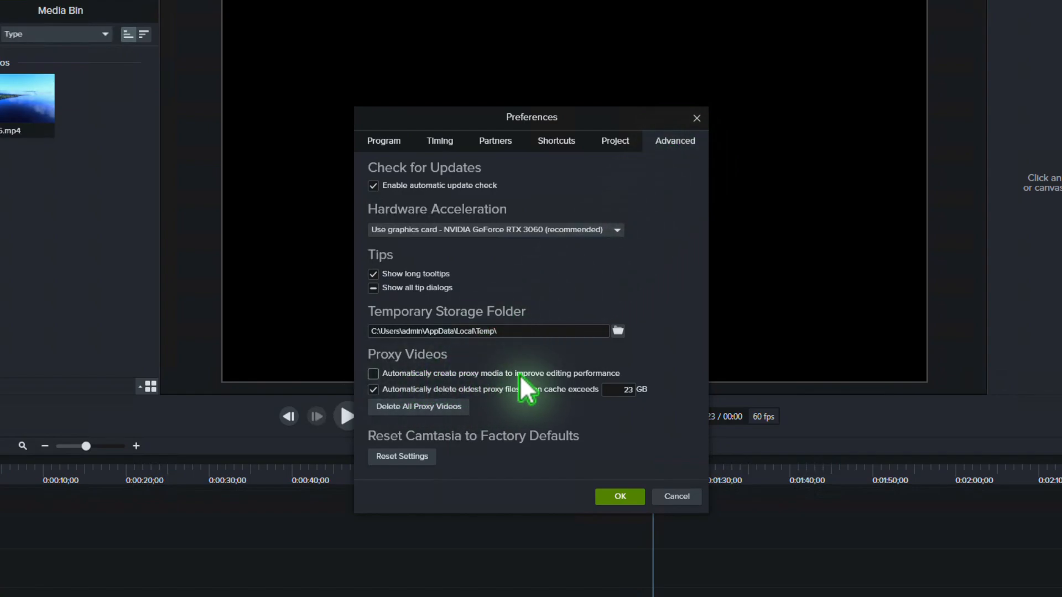
mouse_move(681, 415)
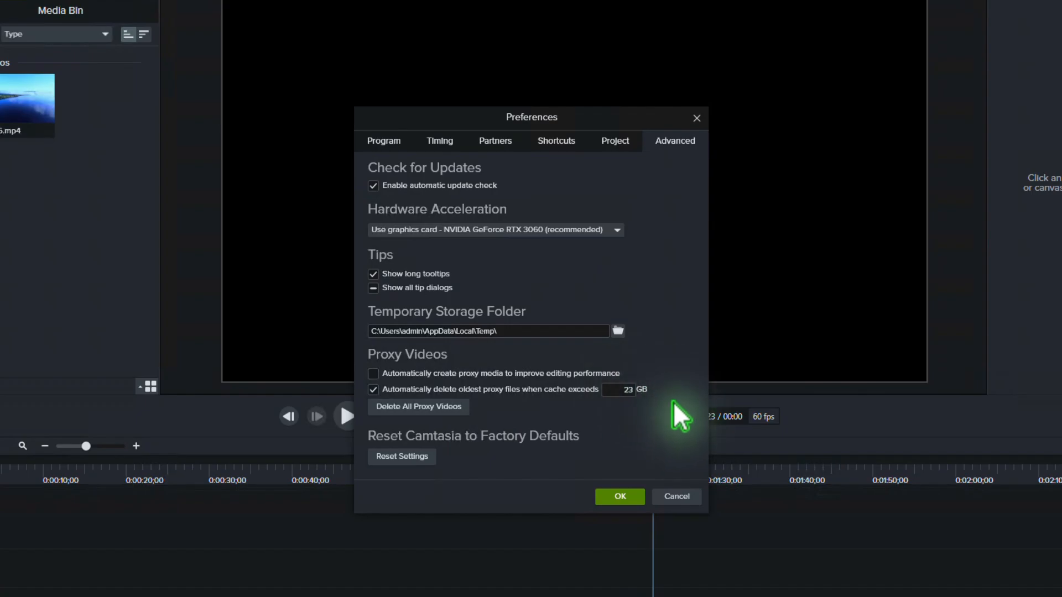
left_click(619, 497)
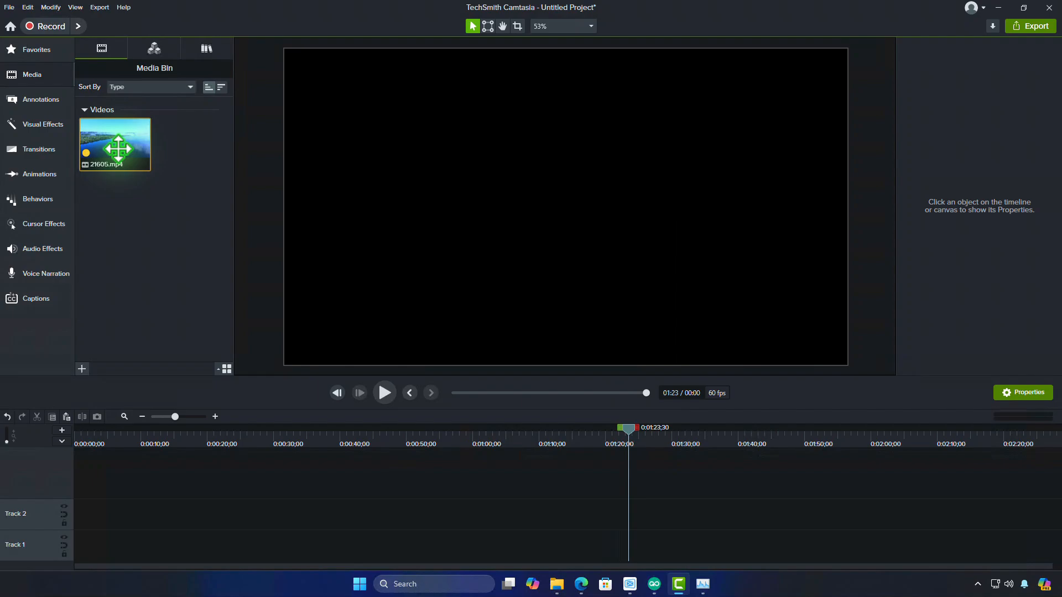
Delete 21605.mp4 from the media bin and import it again.
right_click(114, 144)
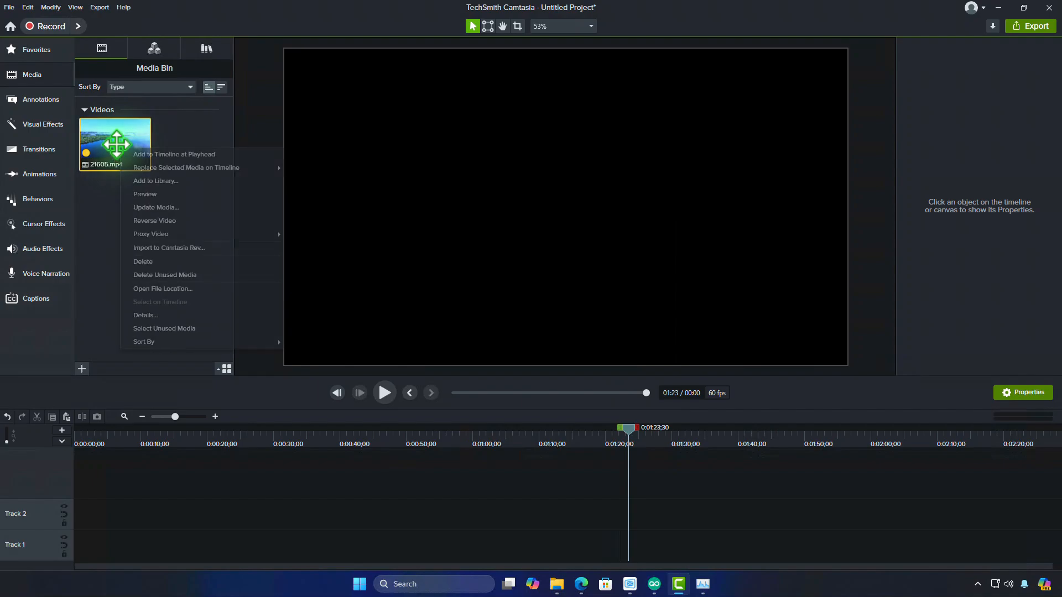
left_click(143, 261)
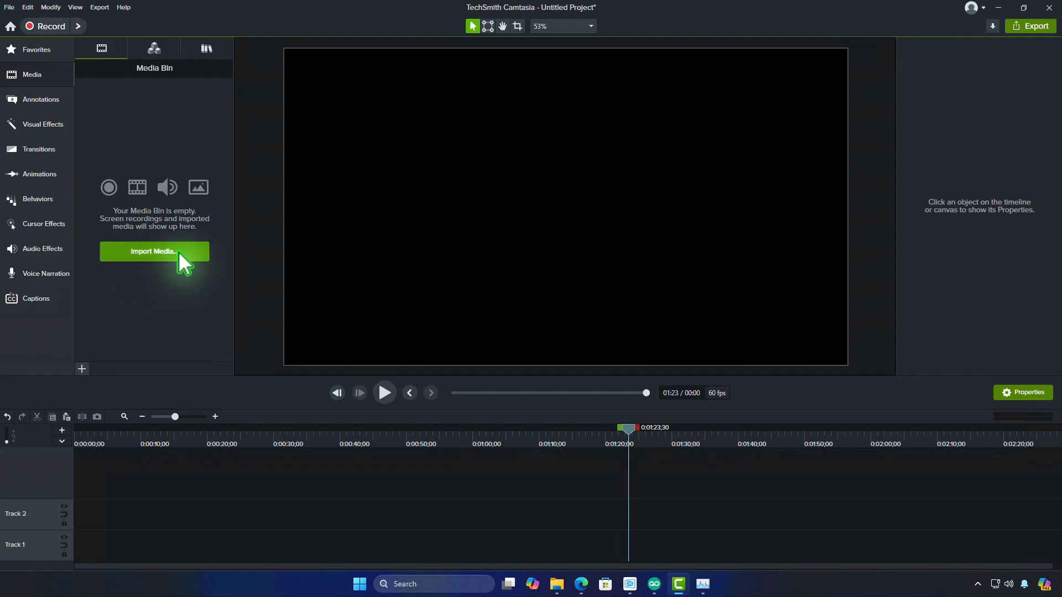
left_click(155, 251)
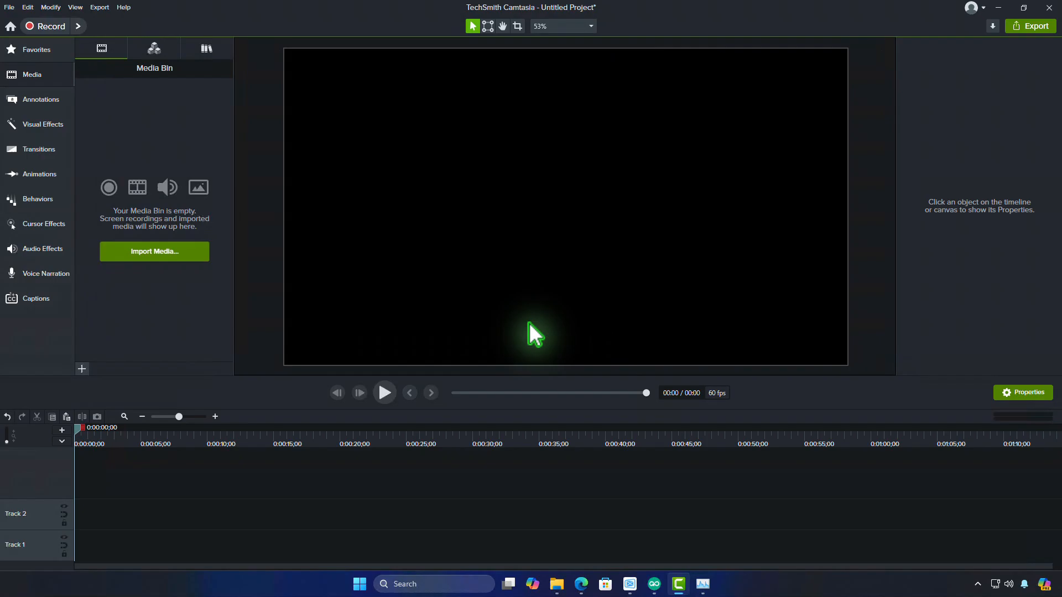
left_click(154, 251)
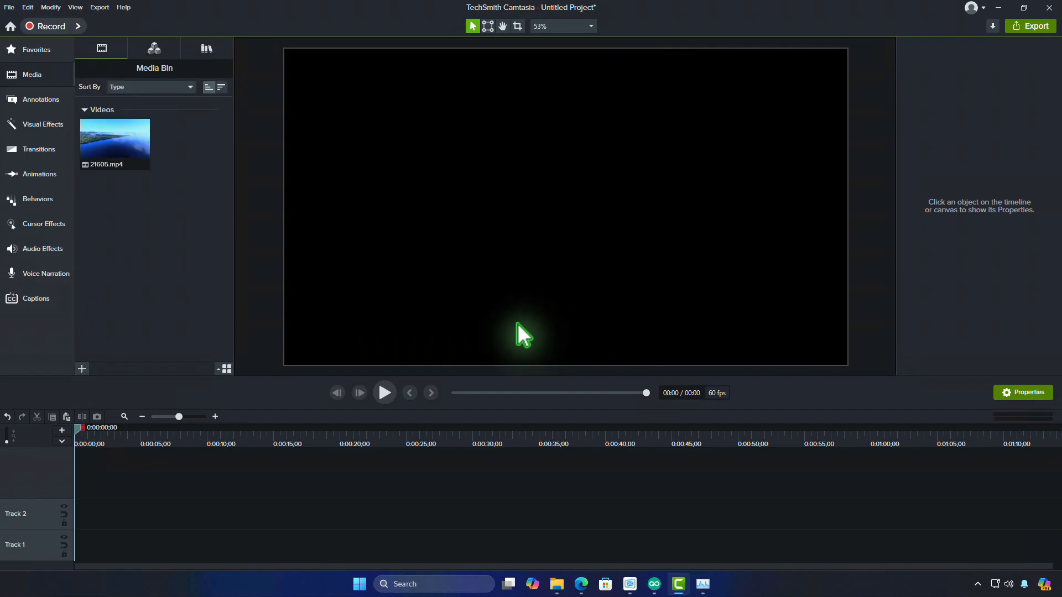